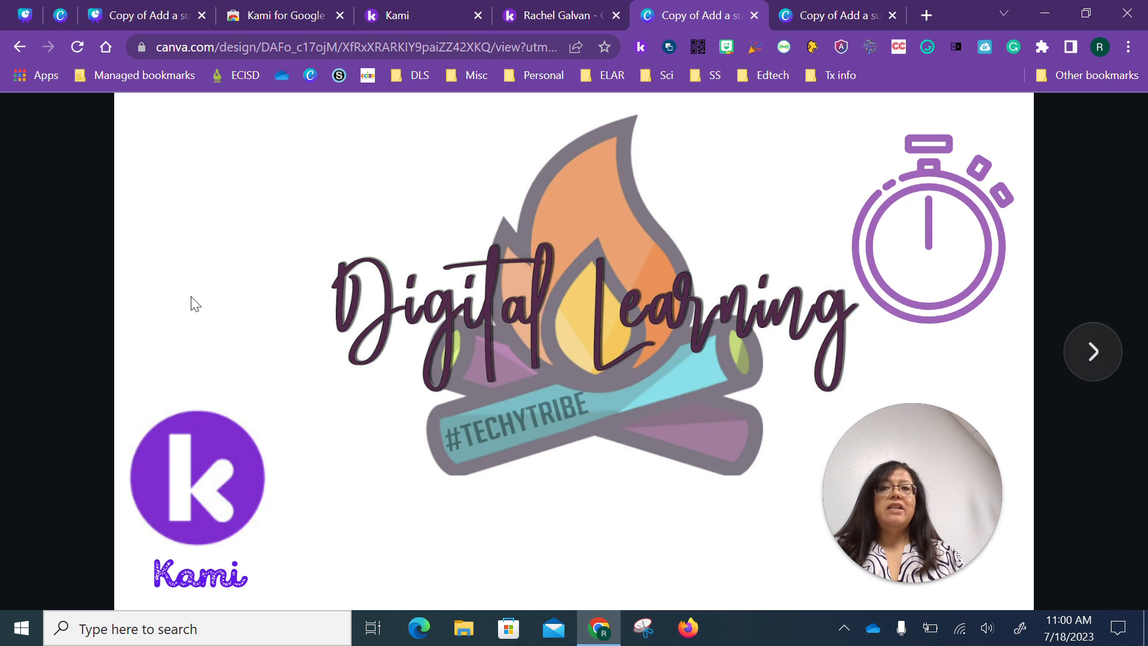
Show the Kami for Google Chrome store page and check Kami is pinned among extensions
left_click(284, 15)
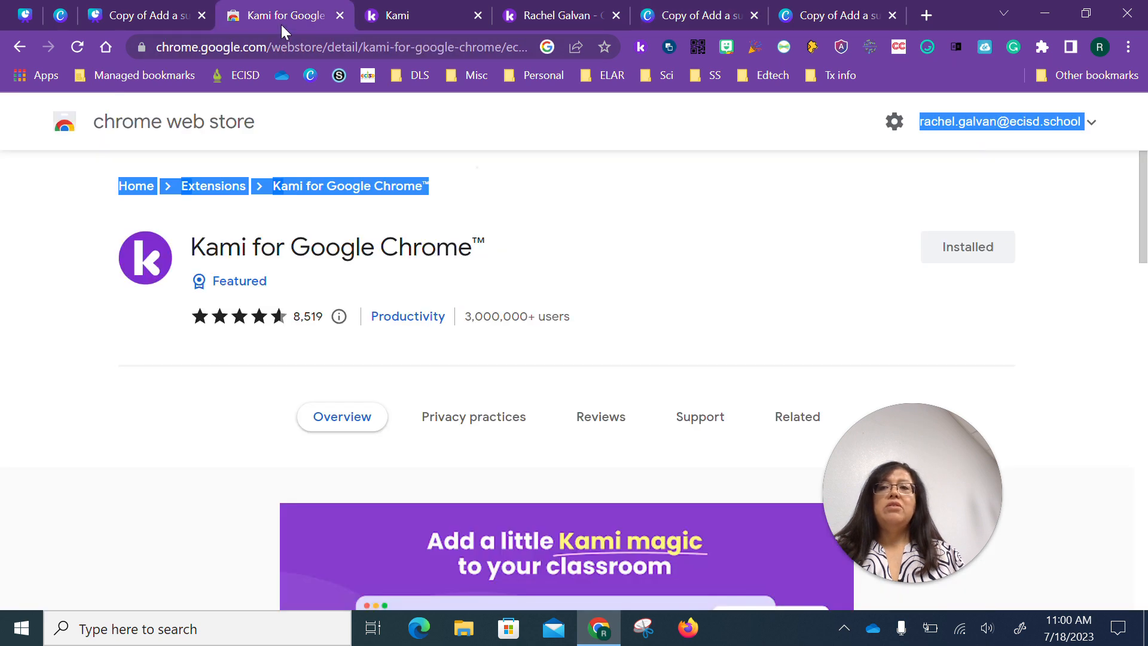
mouse_move(463, 343)
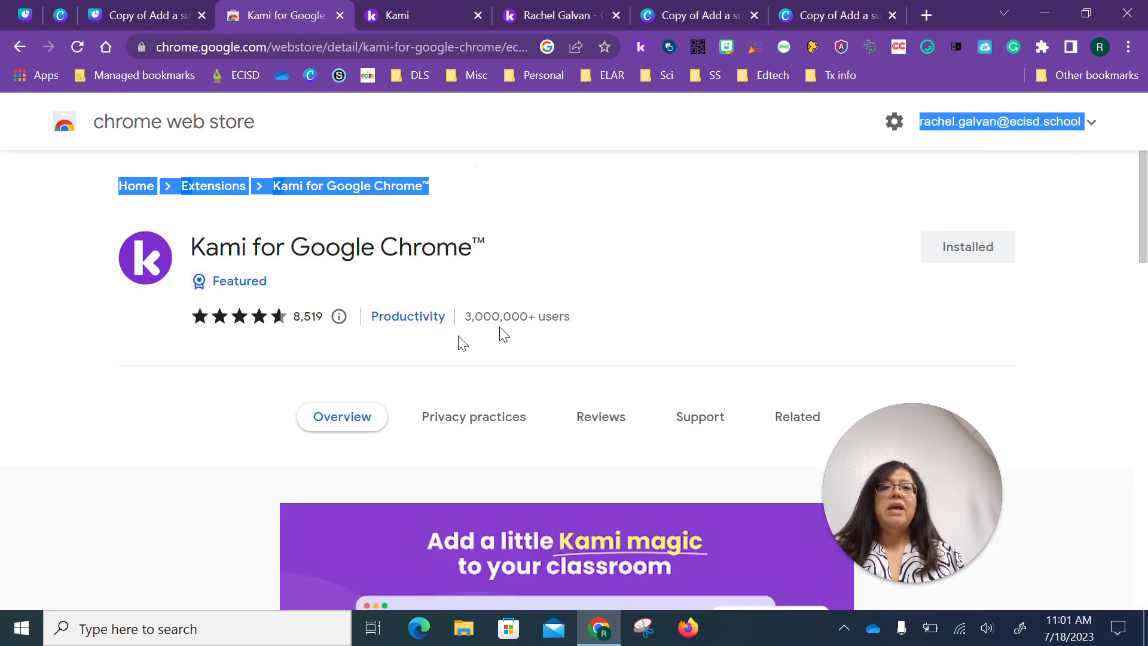
mouse_move(1004, 276)
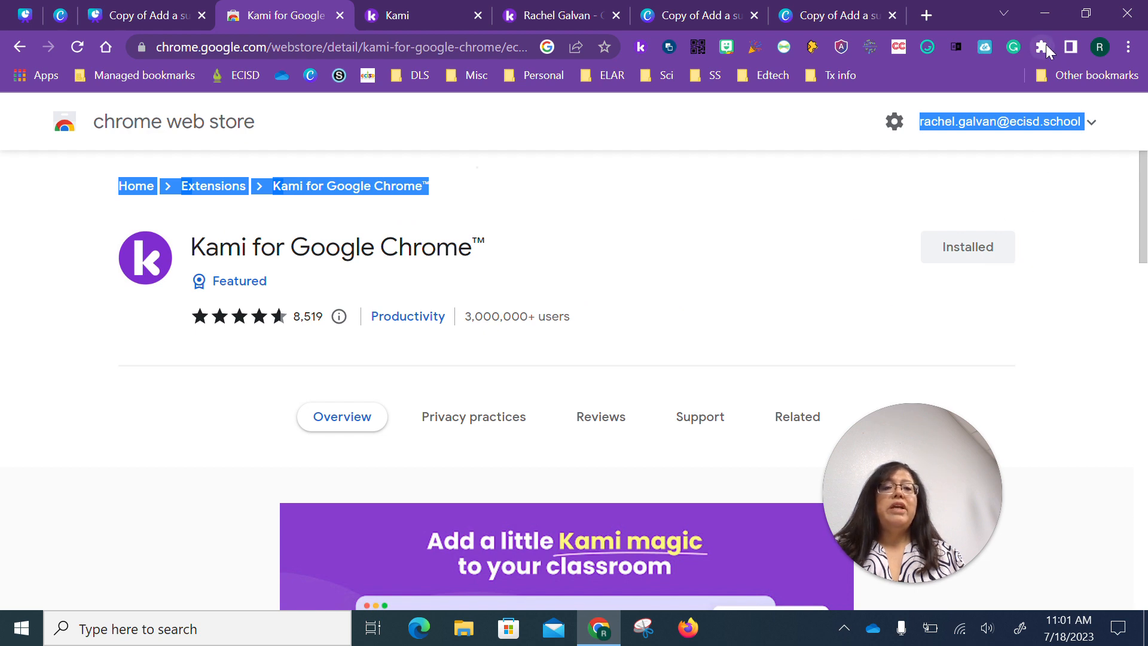
left_click(1041, 47)
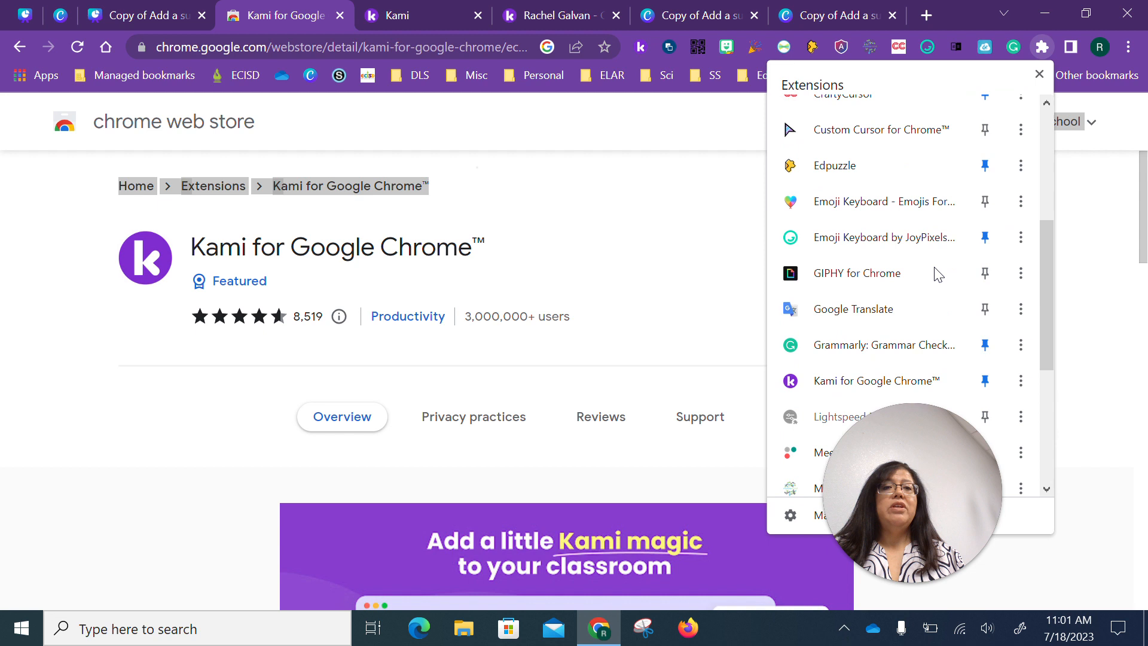
mouse_move(984, 381)
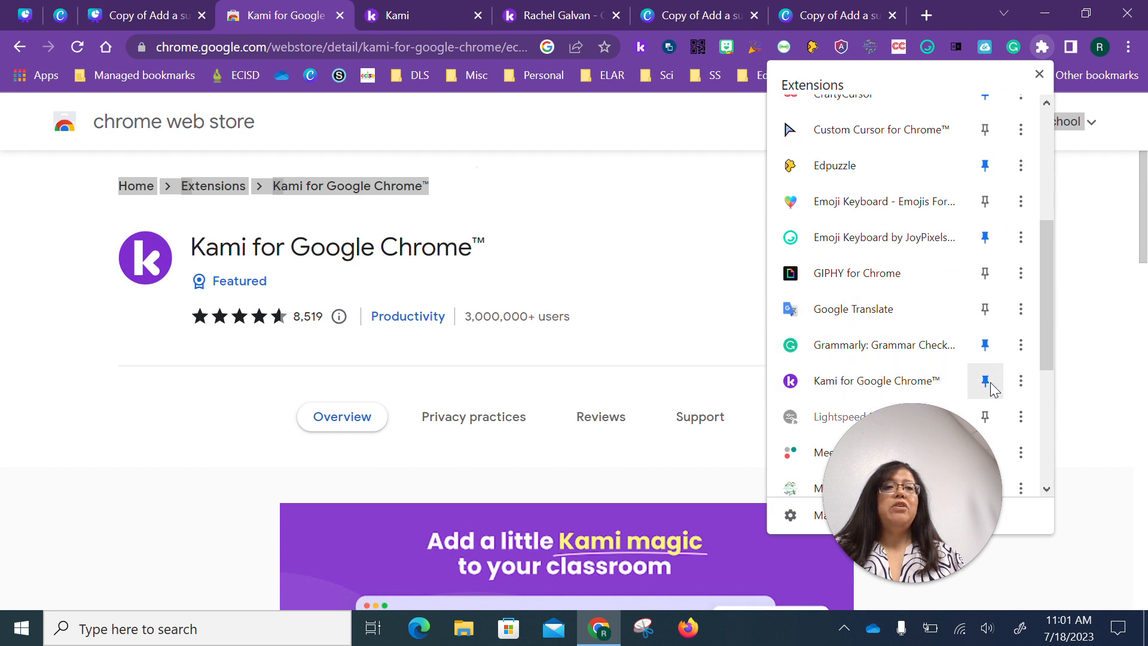
mouse_move(816, 192)
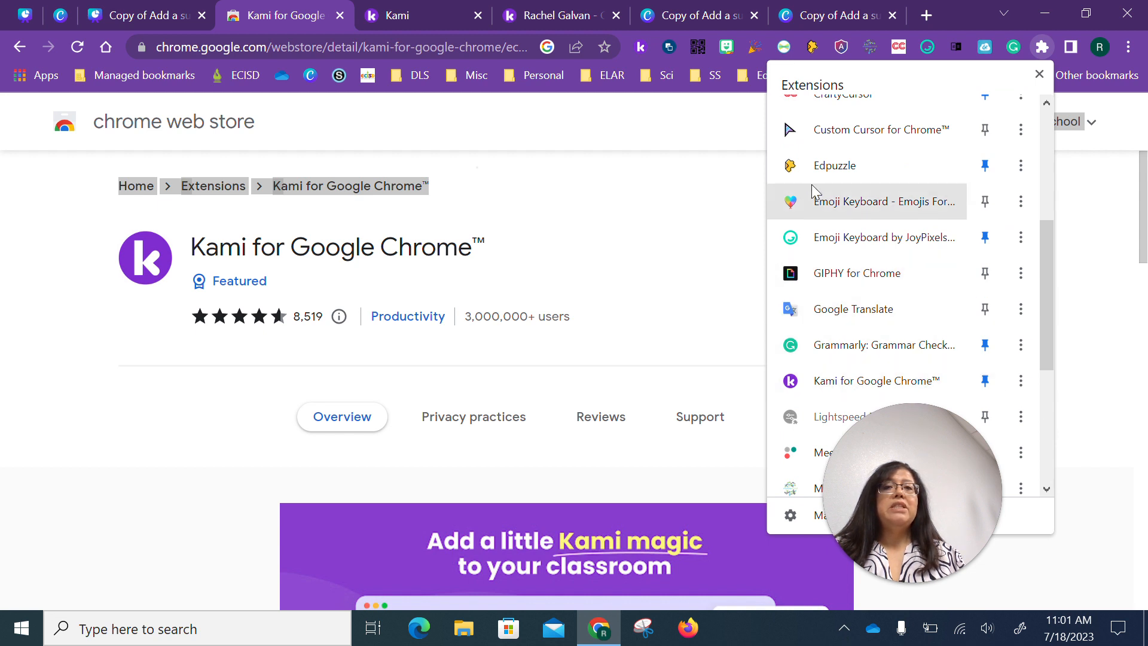
mouse_move(640, 47)
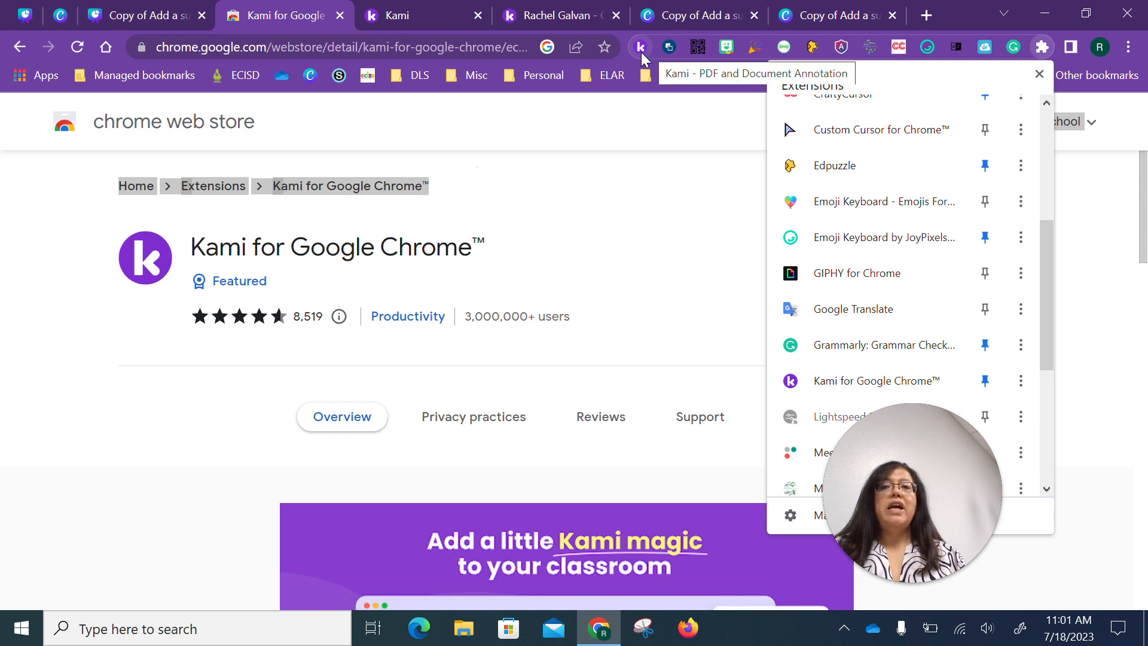
Launch the Kami web viewer from its toolbar icon to show file-opening options
left_click(397, 15)
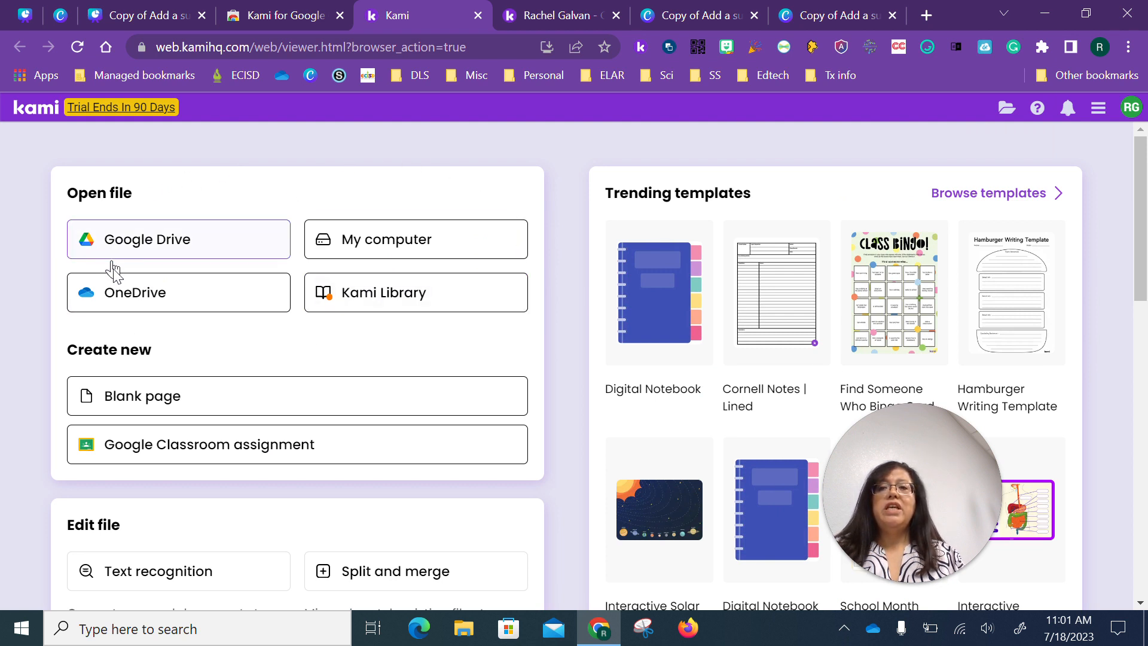
mouse_move(548, 46)
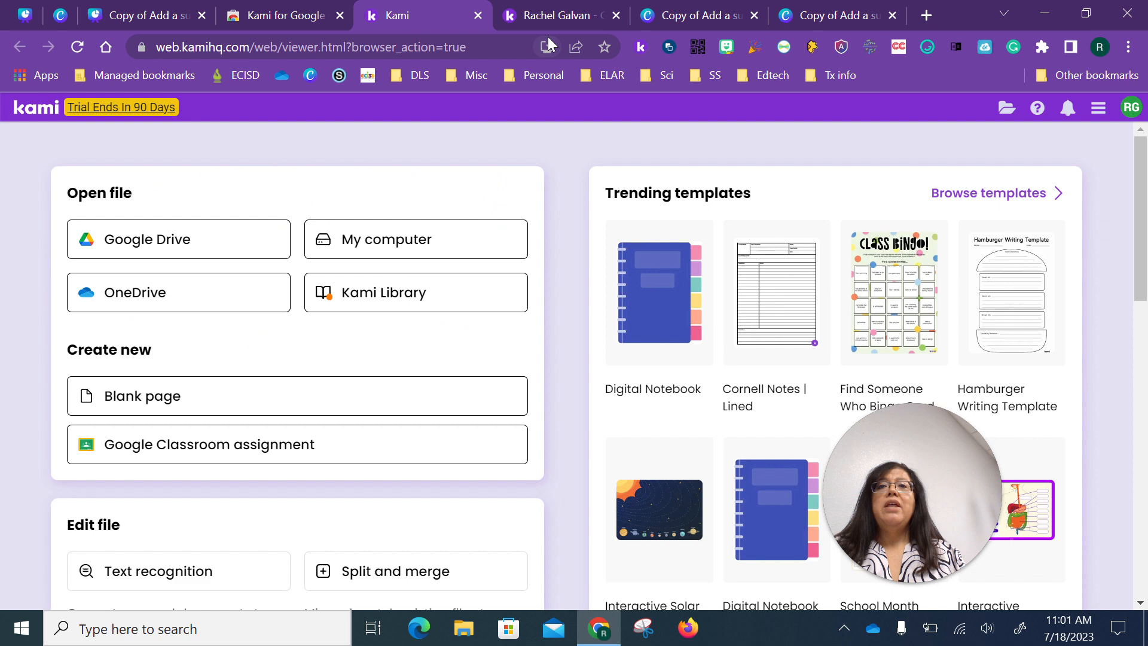
View the Central Idea worksheet in Kami, then show the Canva Thanks for Watching slide
left_click(561, 14)
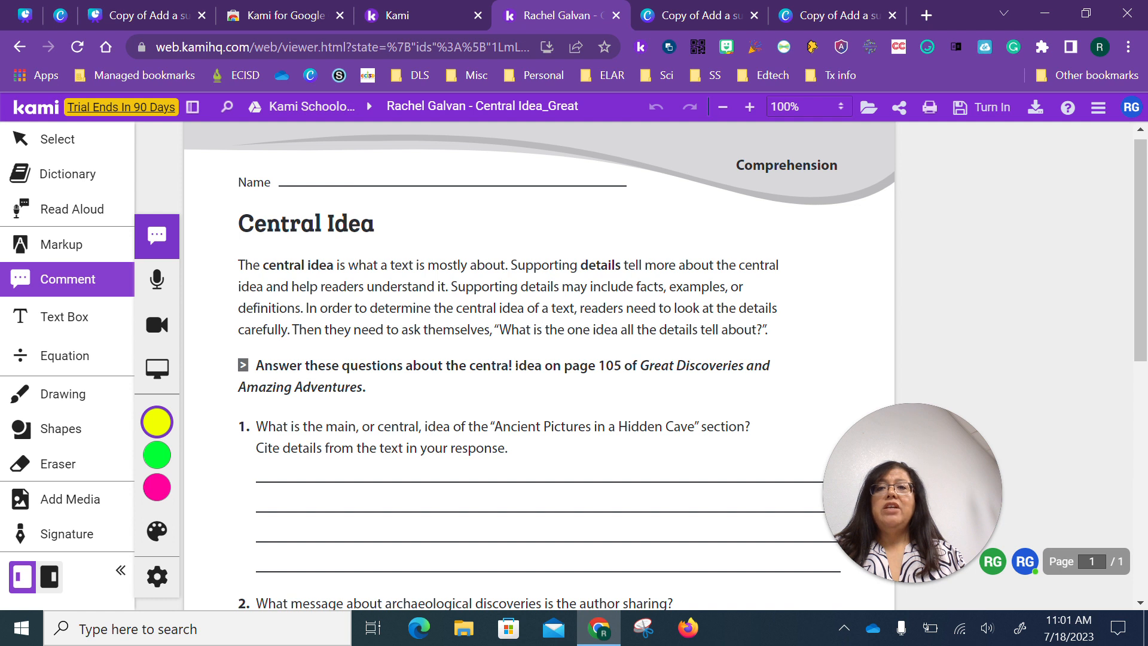
mouse_move(93, 193)
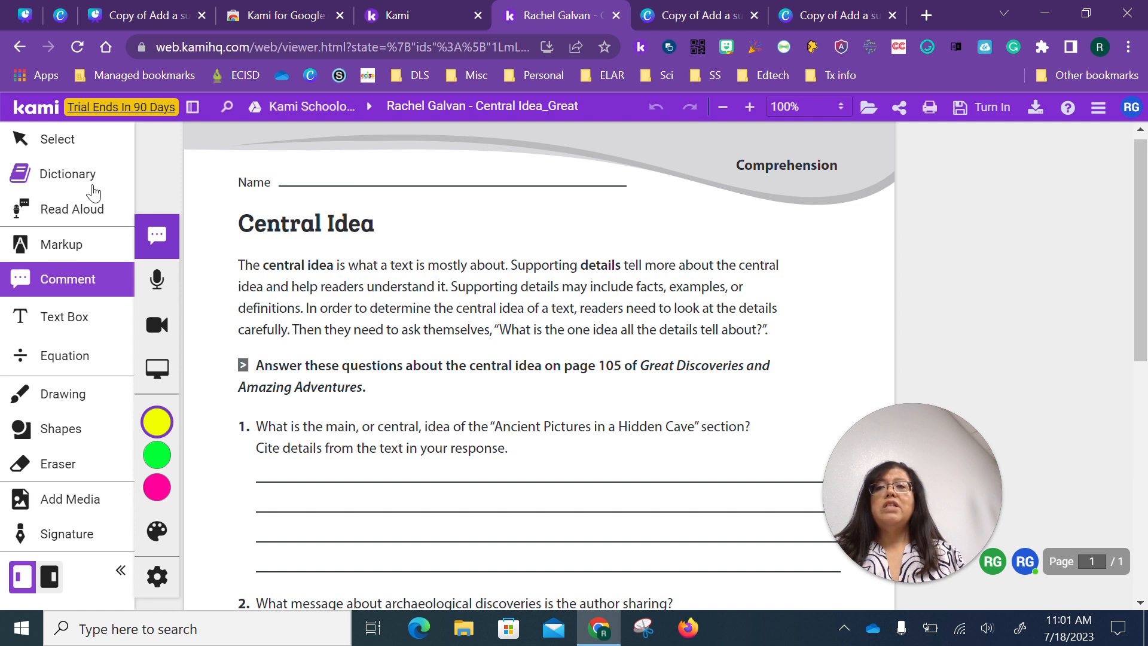
mouse_move(81, 247)
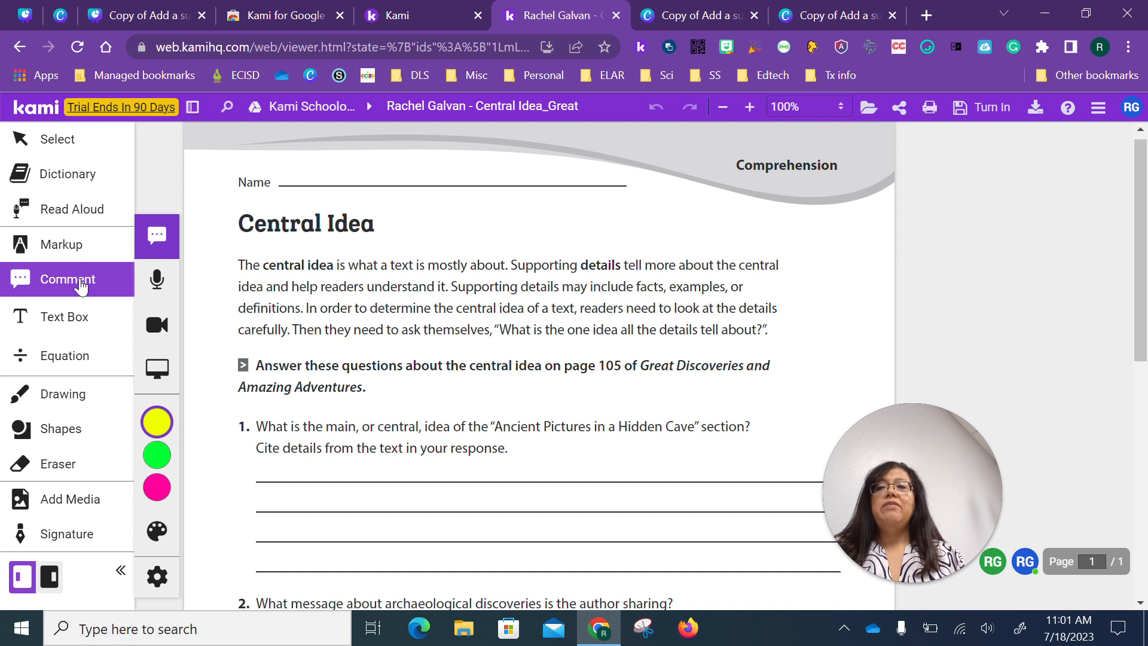
mouse_move(156, 279)
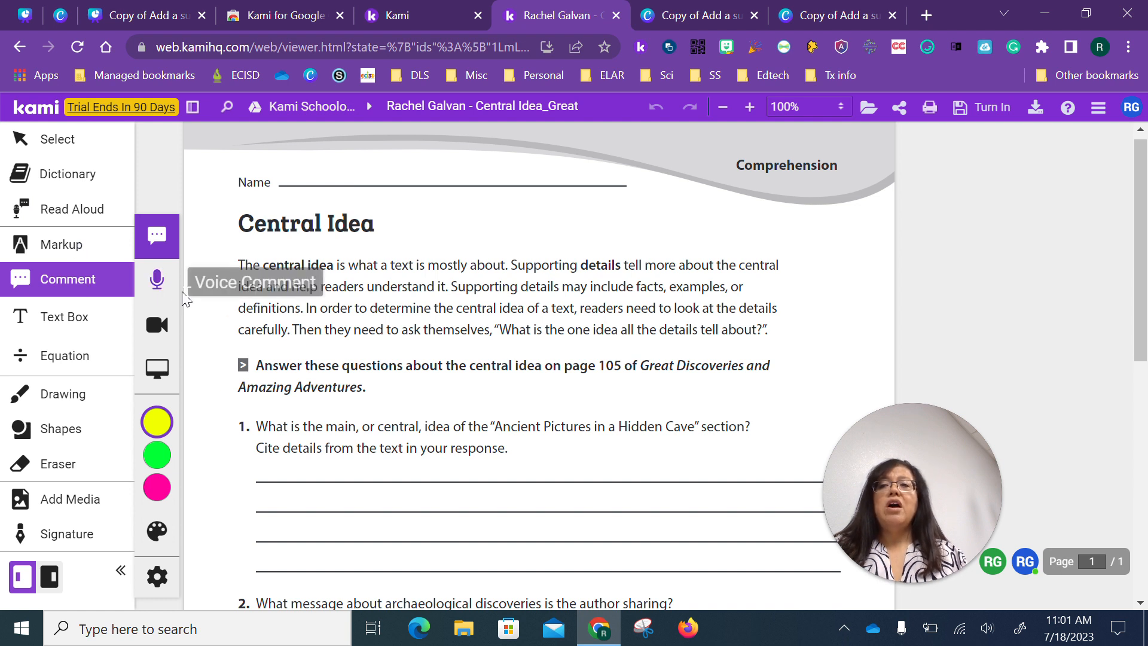
mouse_move(182, 306)
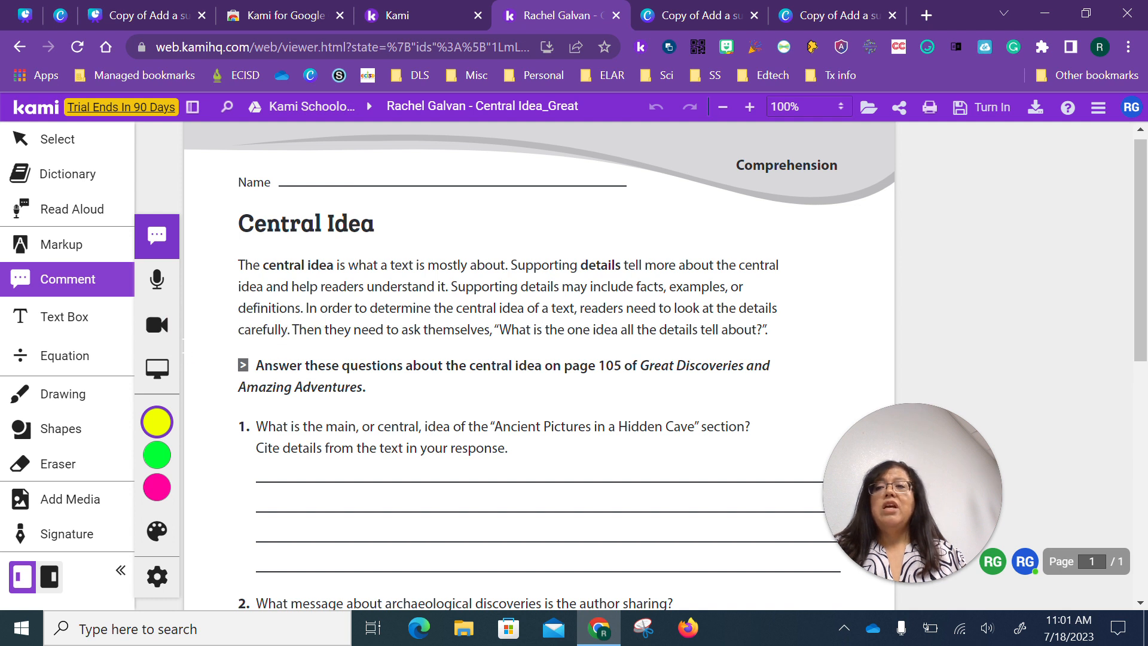
mouse_move(56, 409)
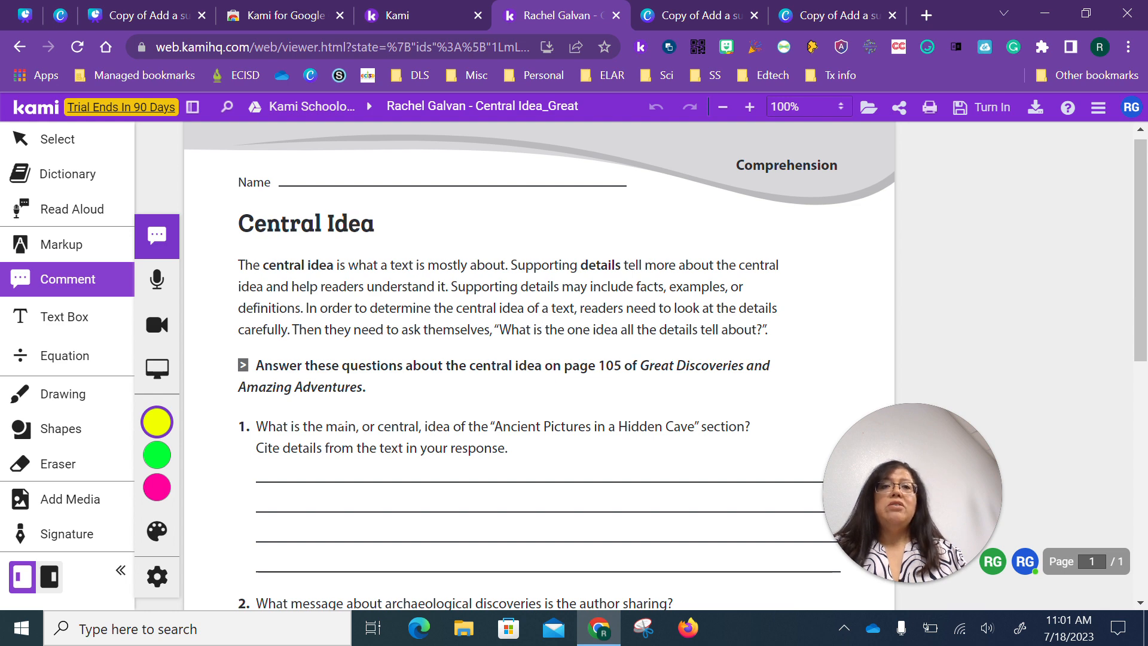
mouse_move(820, 14)
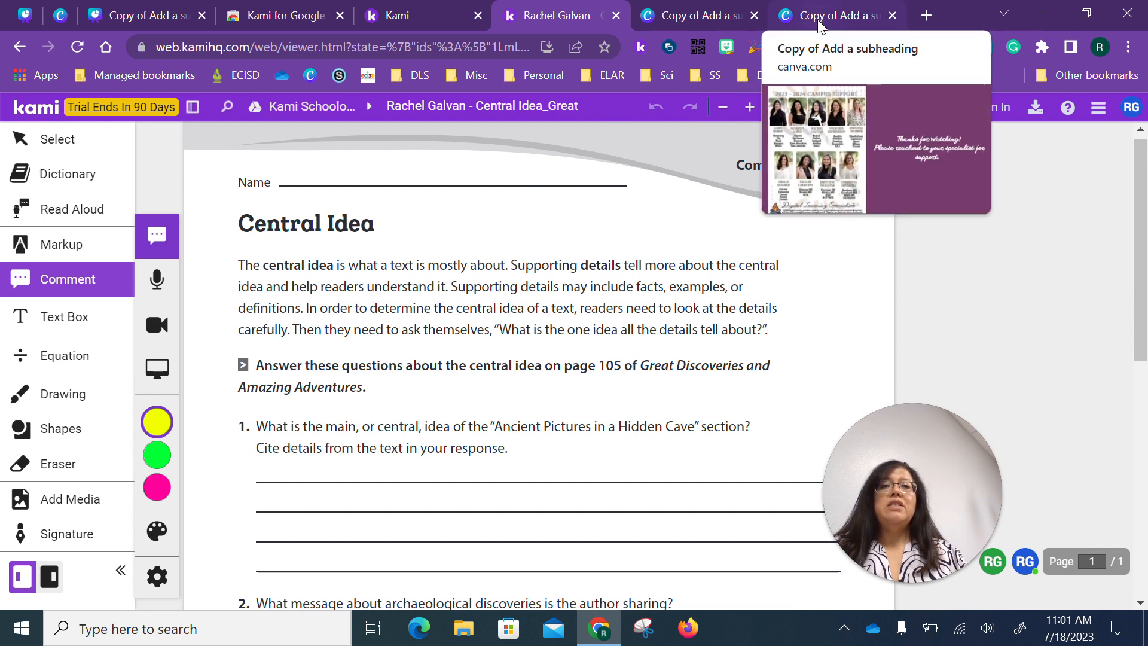
left_click(835, 15)
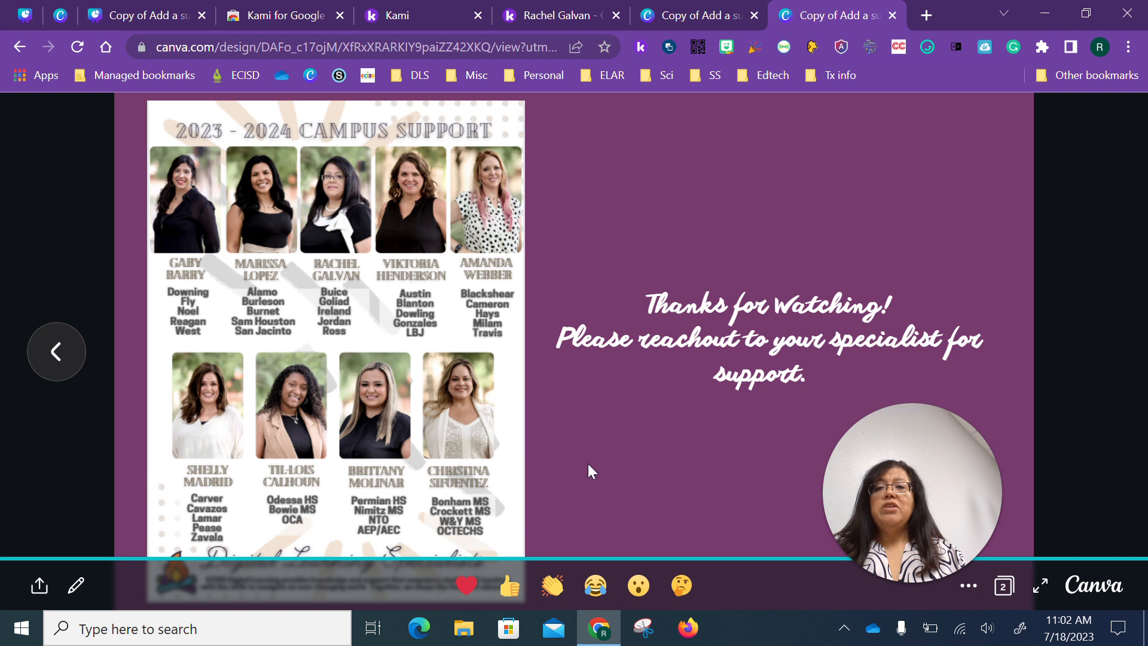